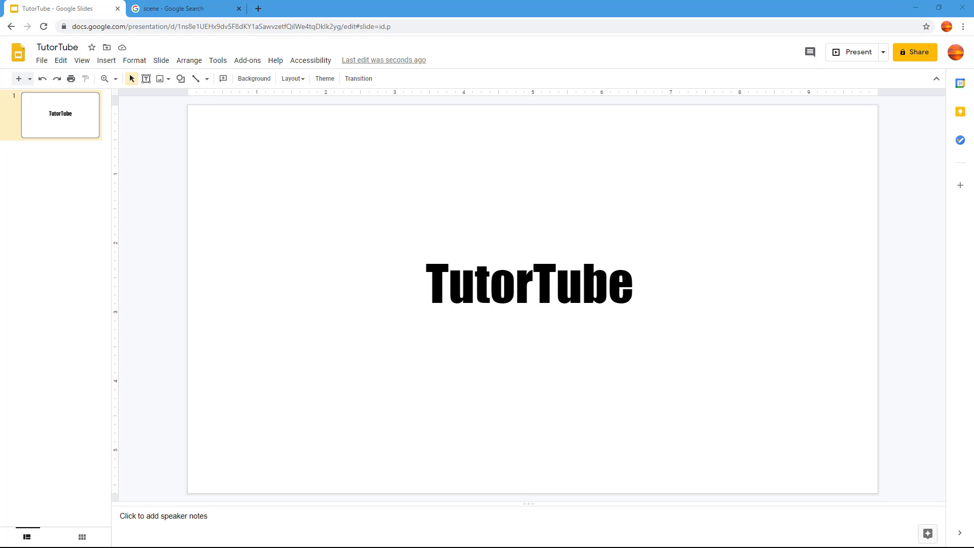
Step: Switch between the TutorTube slide and the Creative Commons 'scene' image results, ending on the results
left_click(183, 8)
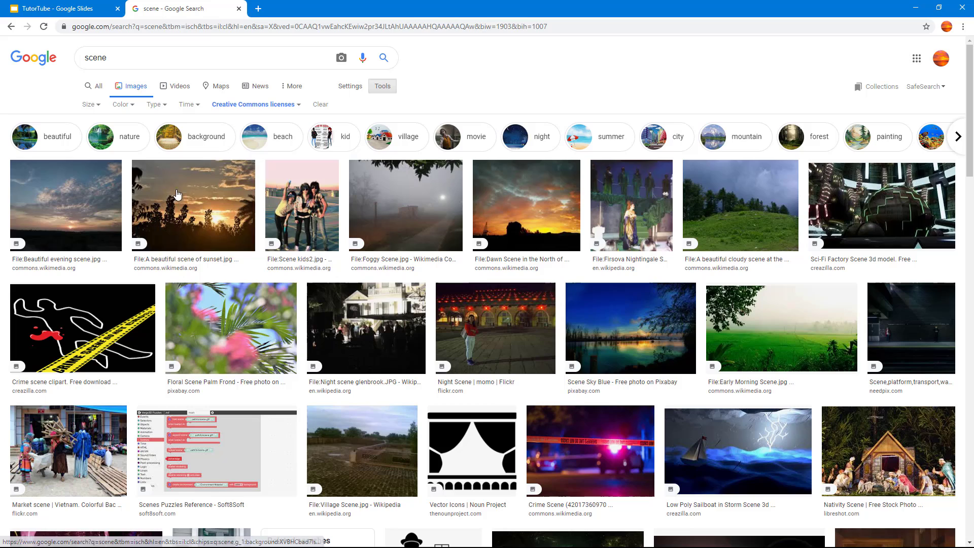
mouse_move(44, 177)
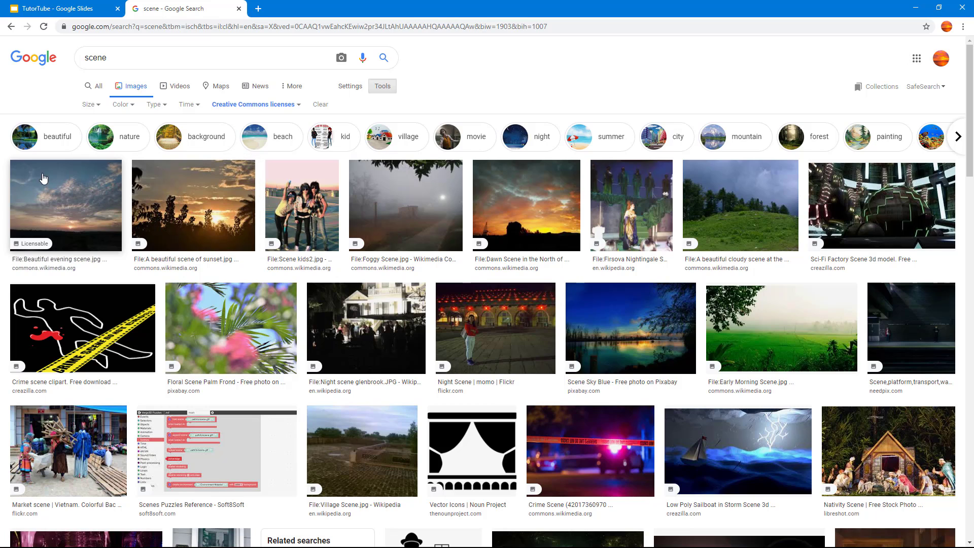
left_click(61, 8)
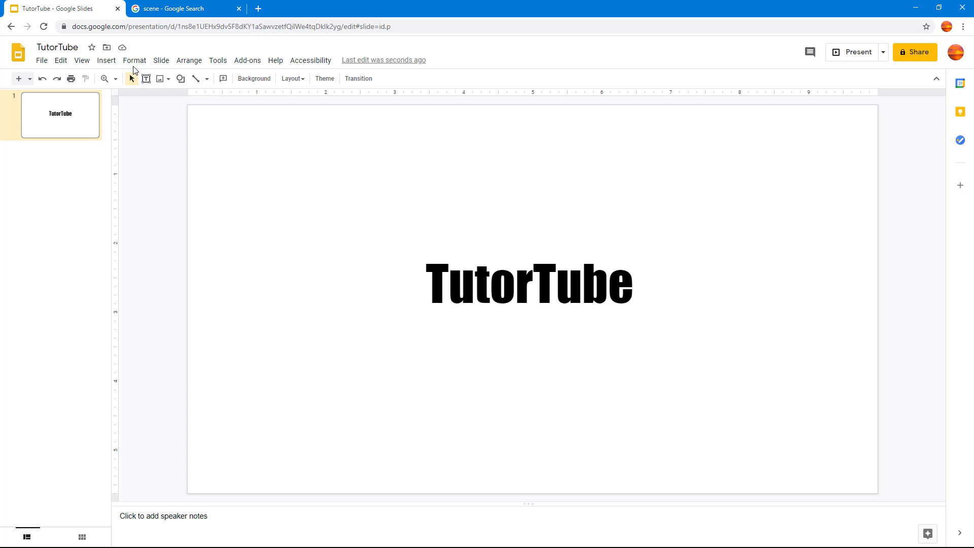
left_click(180, 8)
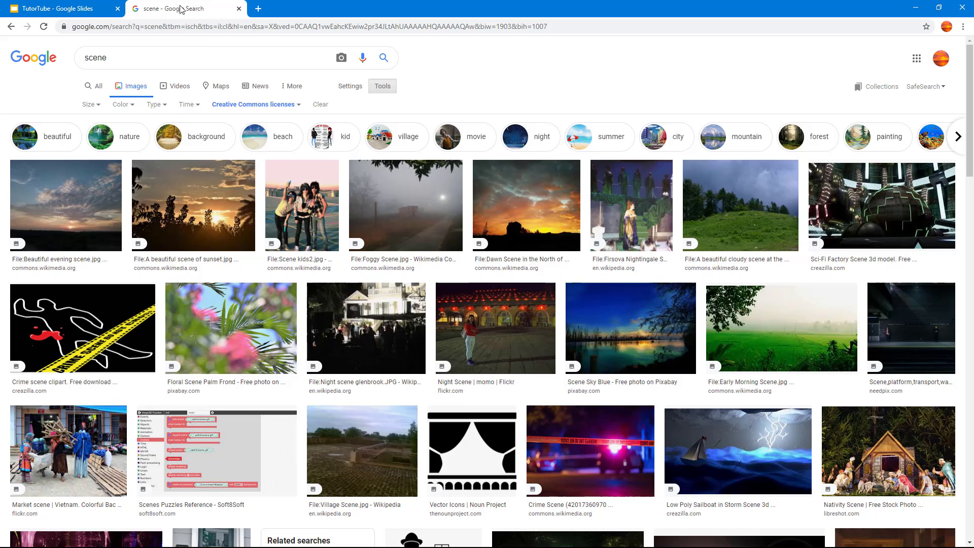
Step: Copy the link to the 'Beautiful evening scene' photo and go back to the TutorTube slide
left_click(66, 205)
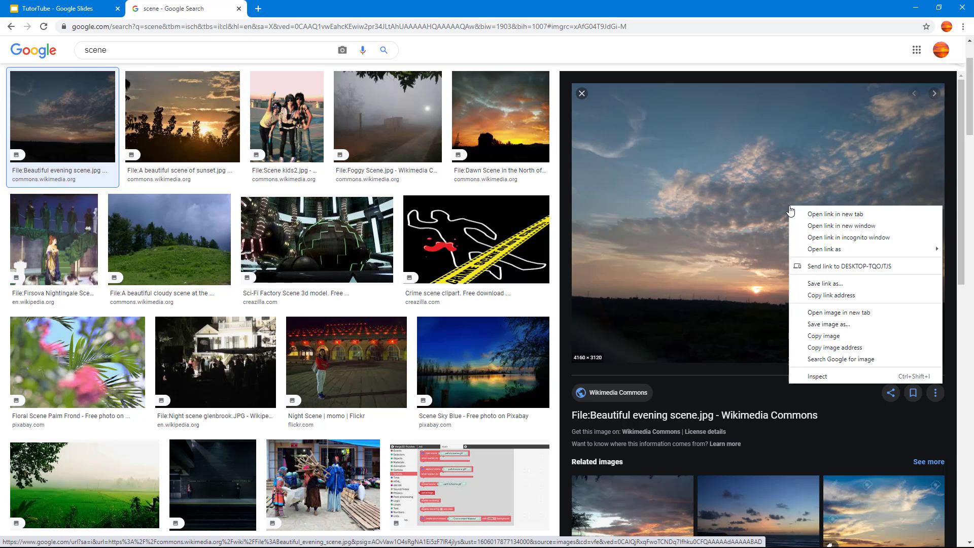
mouse_move(821, 295)
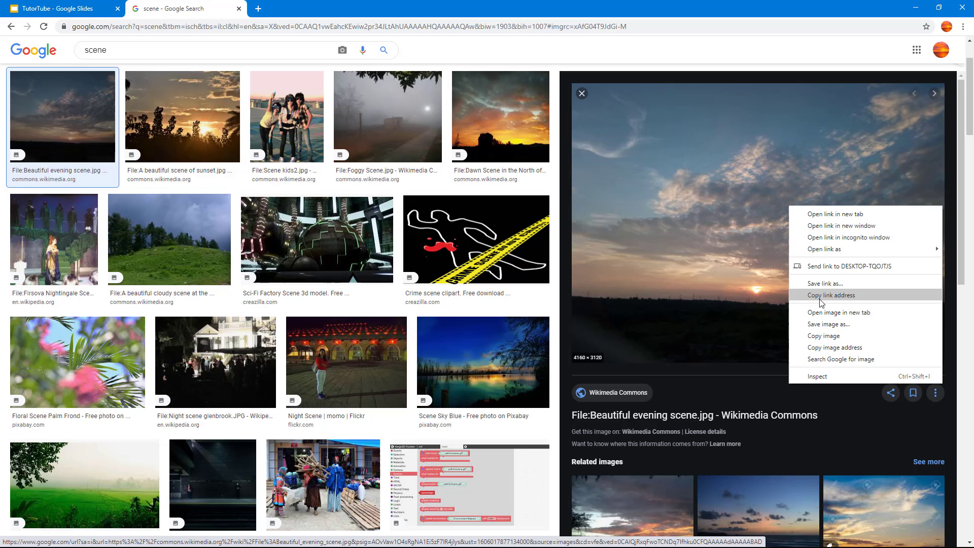
left_click(829, 295)
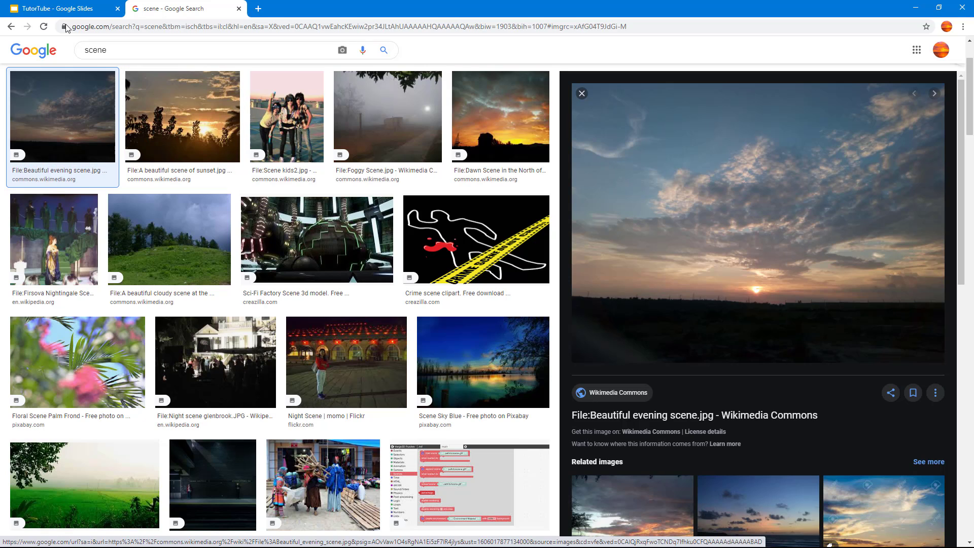
left_click(59, 8)
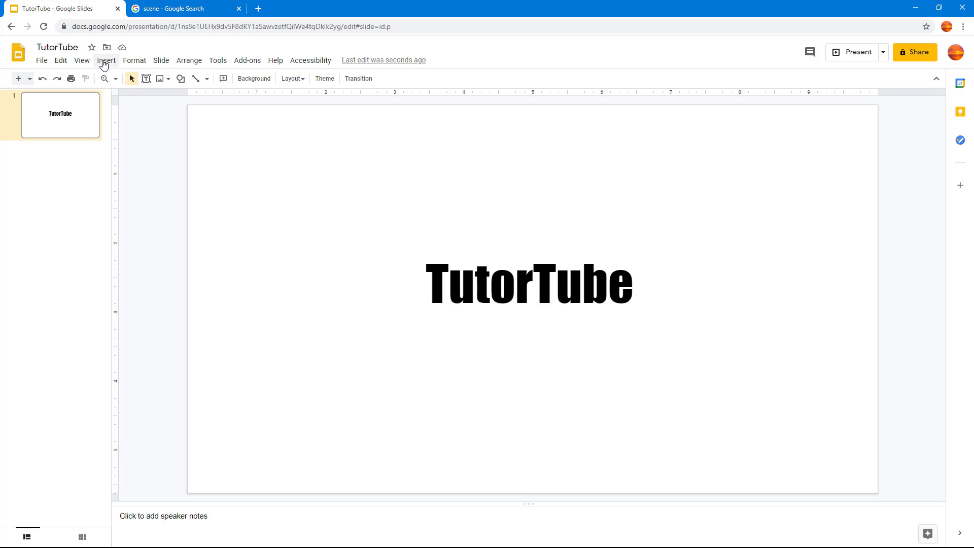
Step: Open the Insert image 'By URL' dialog on the TutorTube slide
left_click(106, 60)
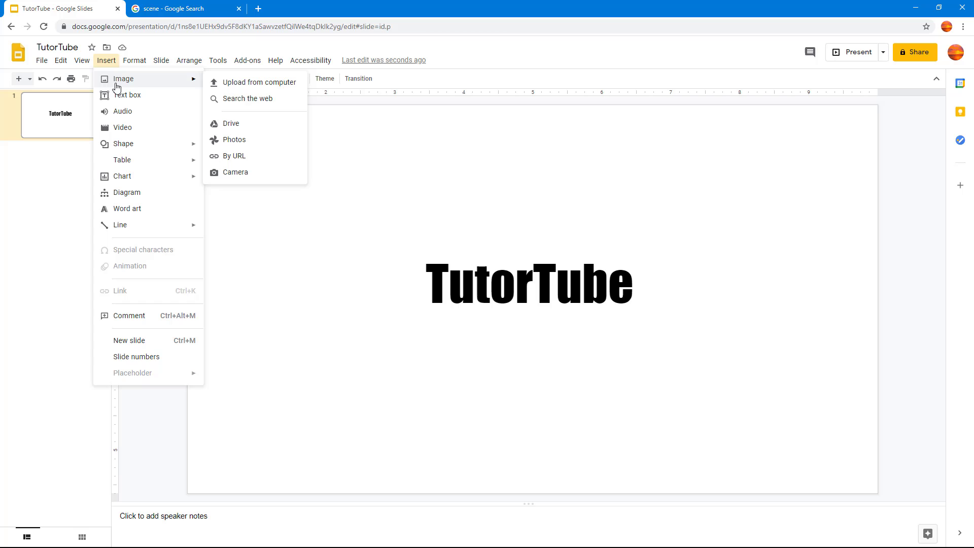
mouse_move(235, 156)
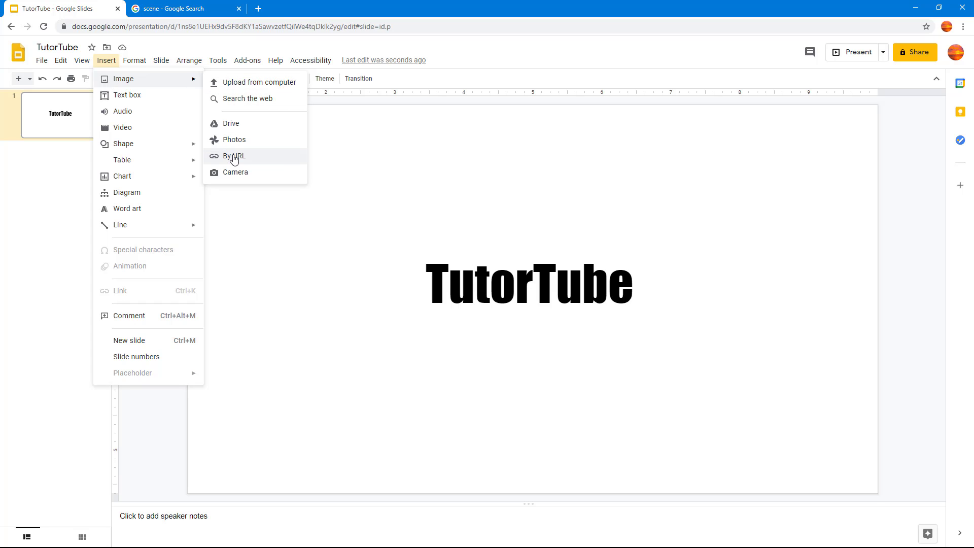
left_click(235, 155)
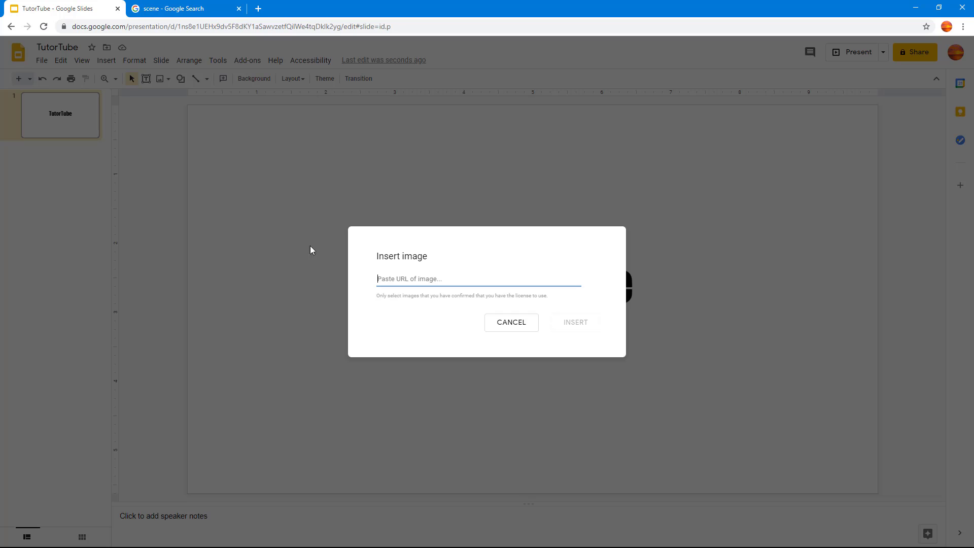
mouse_move(425, 279)
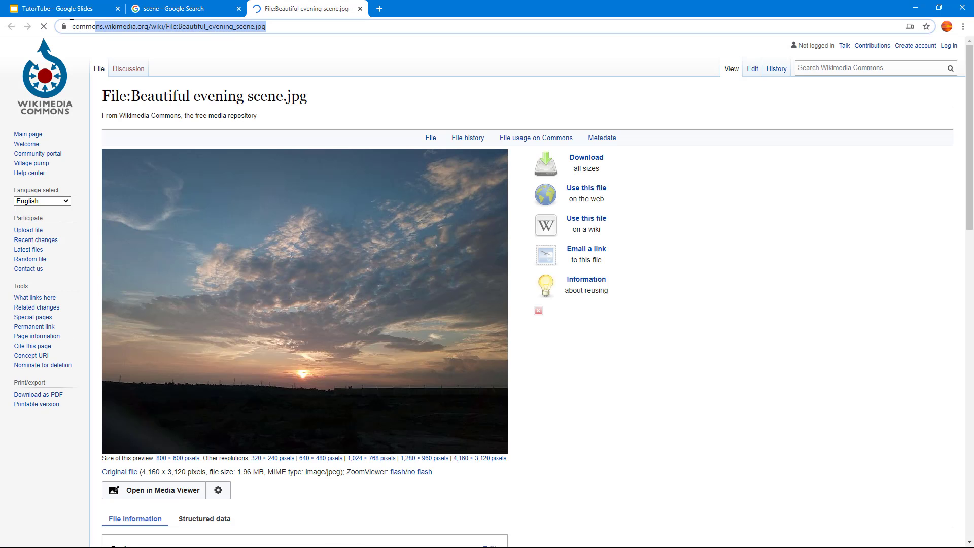
Step: Insert the Wikimedia Commons sunset photo onto the slide using its direct image address
right_click(163, 26)
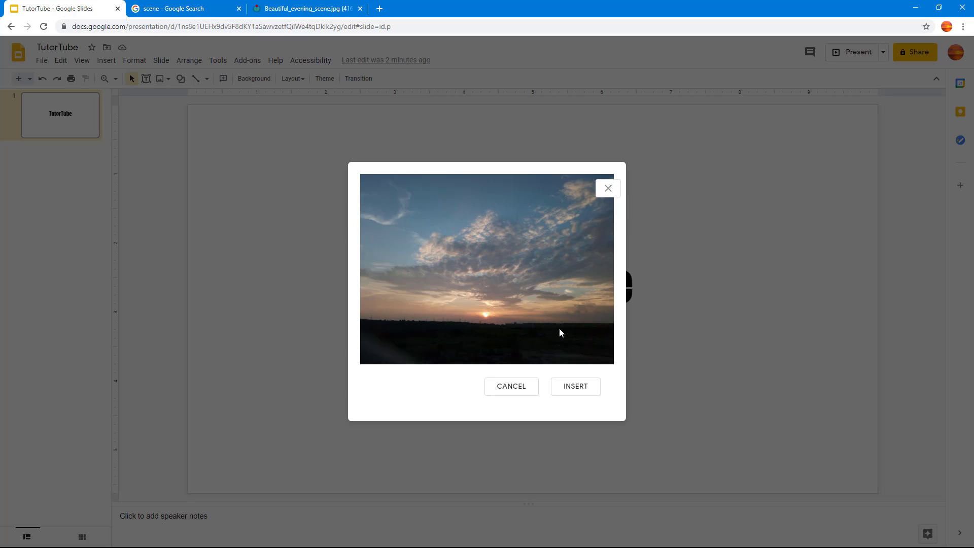
mouse_move(563, 415)
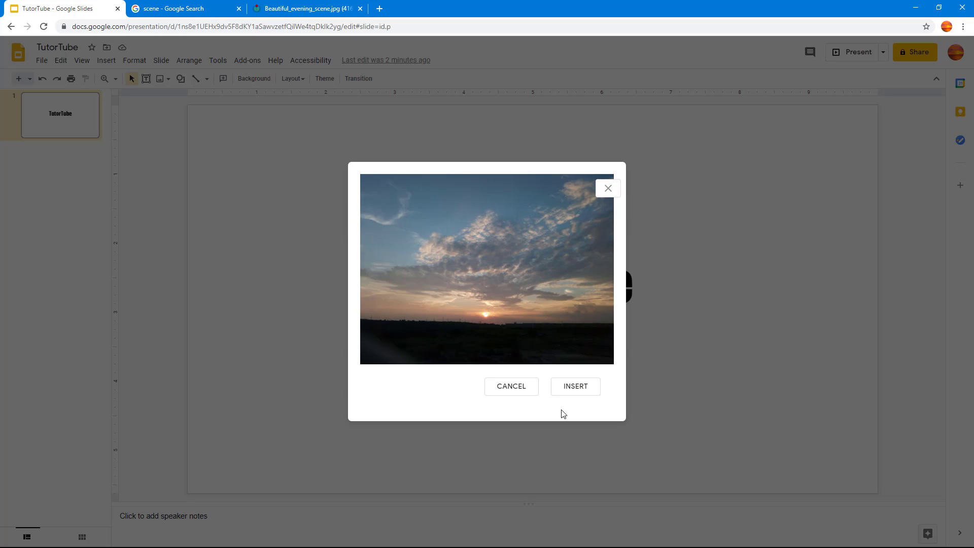
left_click(574, 385)
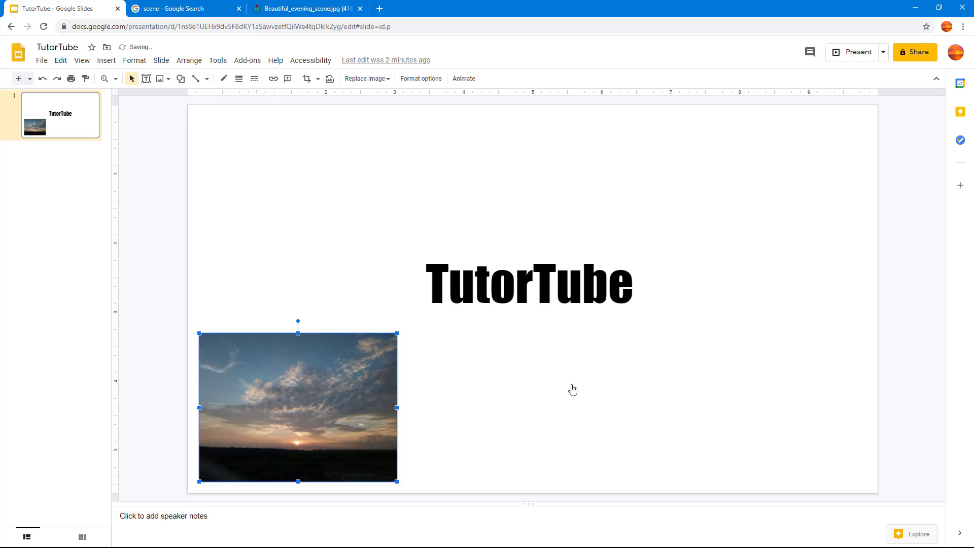
Step: Move and resize the sunset photo so it sits left of the TutorTube title
left_click_drag(298, 407, 298, 199)
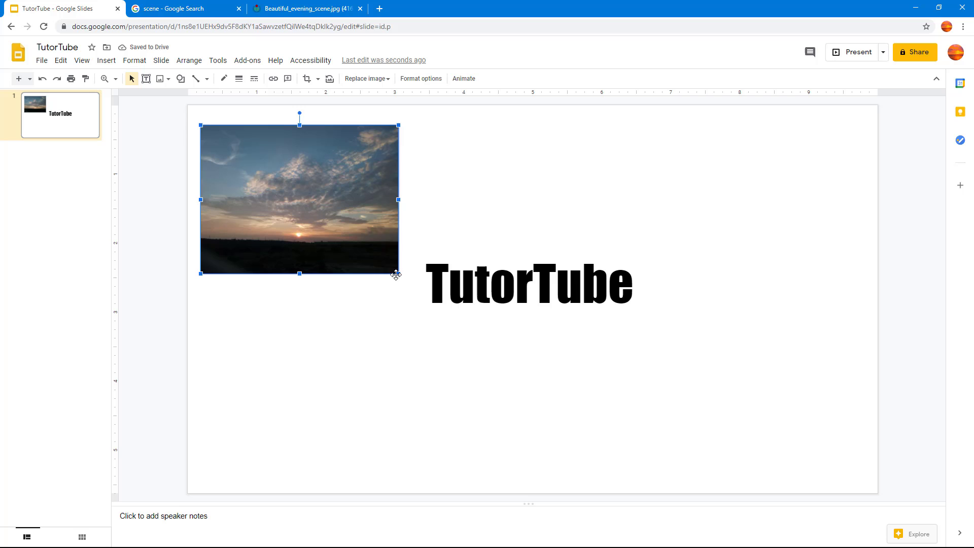
left_click_drag(396, 274, 431, 298)
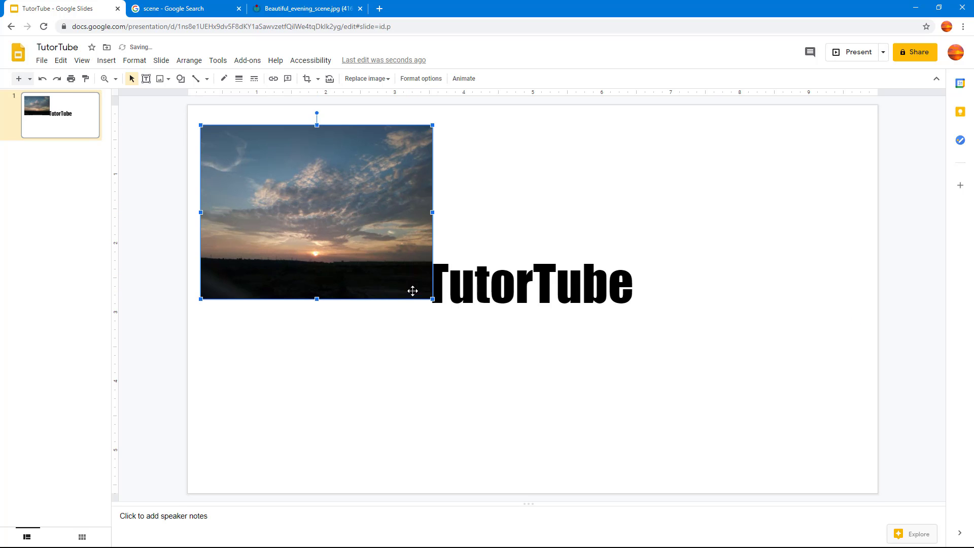
left_click_drag(316, 211, 322, 348)
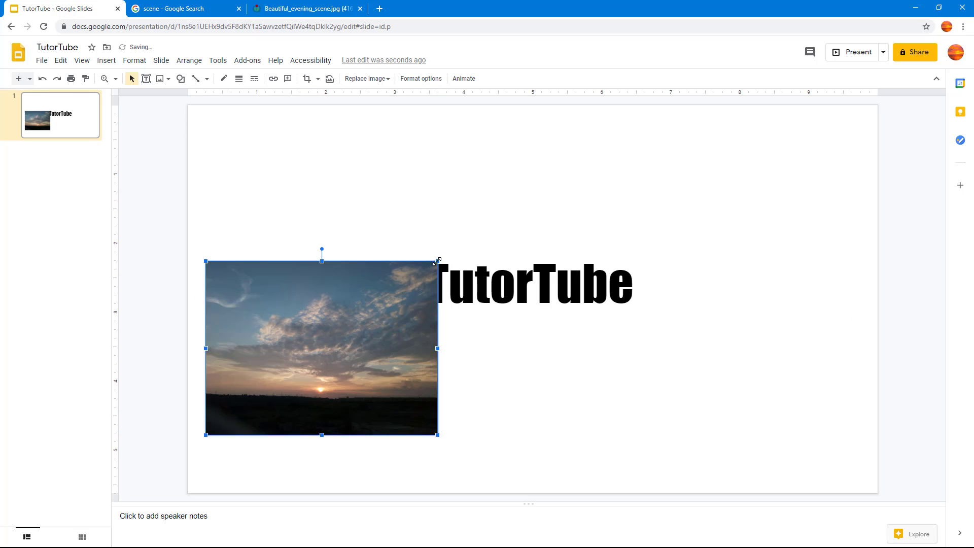
left_click_drag(321, 348, 292, 292)
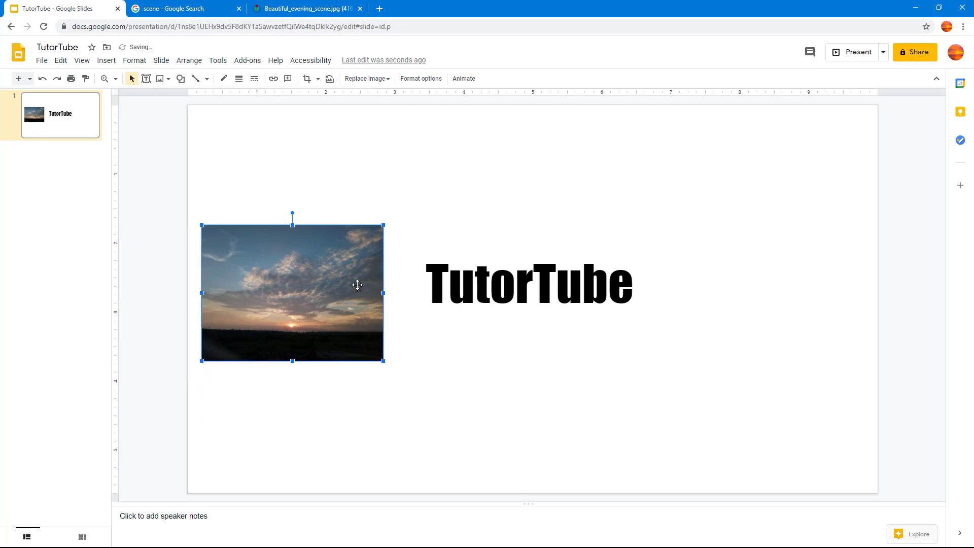